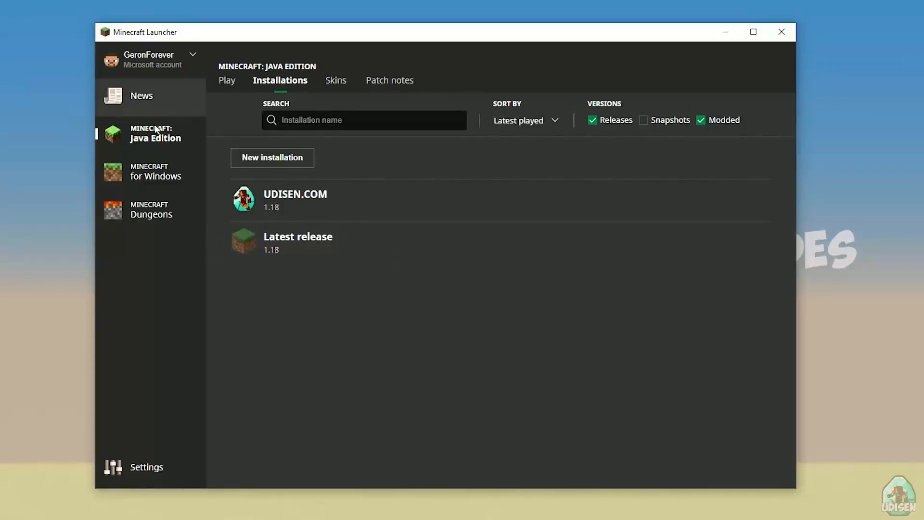
Browse the launcher's news and installations, then abandon creating a new installation.
{"action": "left_click", "coordinate": [142, 95]}
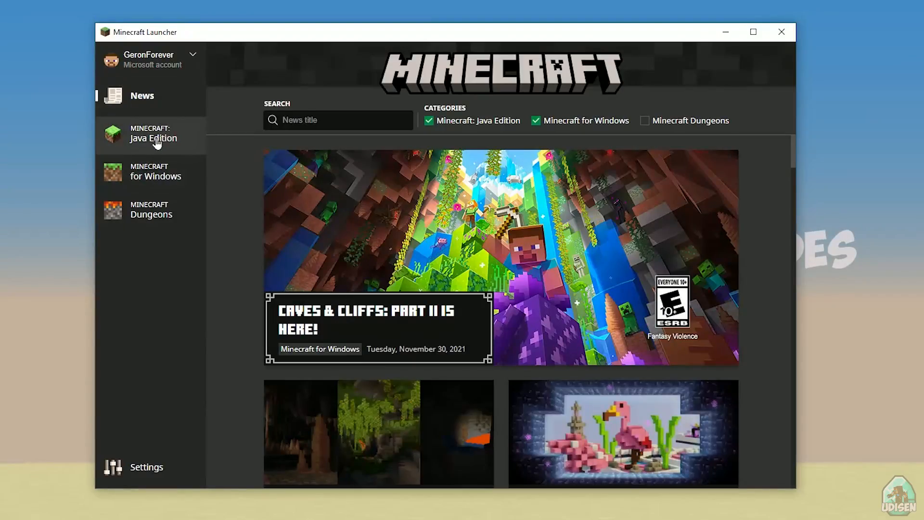
{"action": "left_click", "coordinate": [155, 133]}
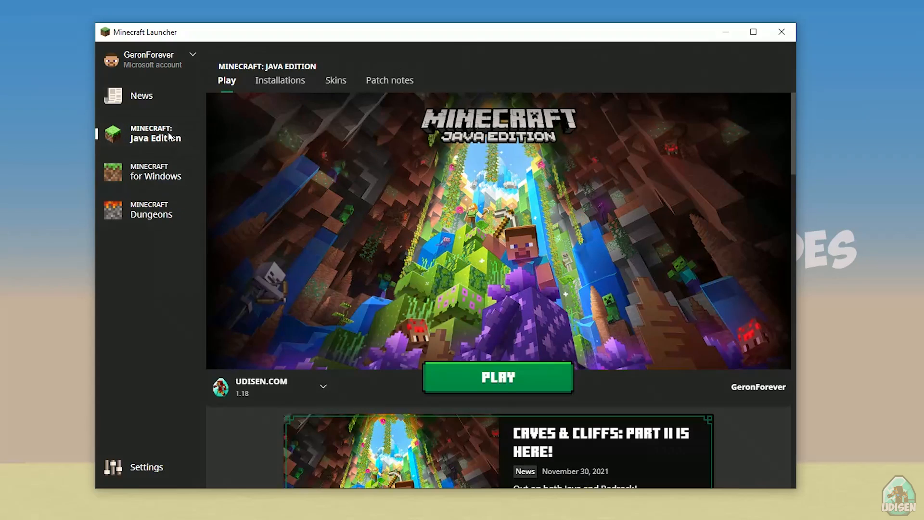
{"action": "mouse_move", "coordinate": [293, 85]}
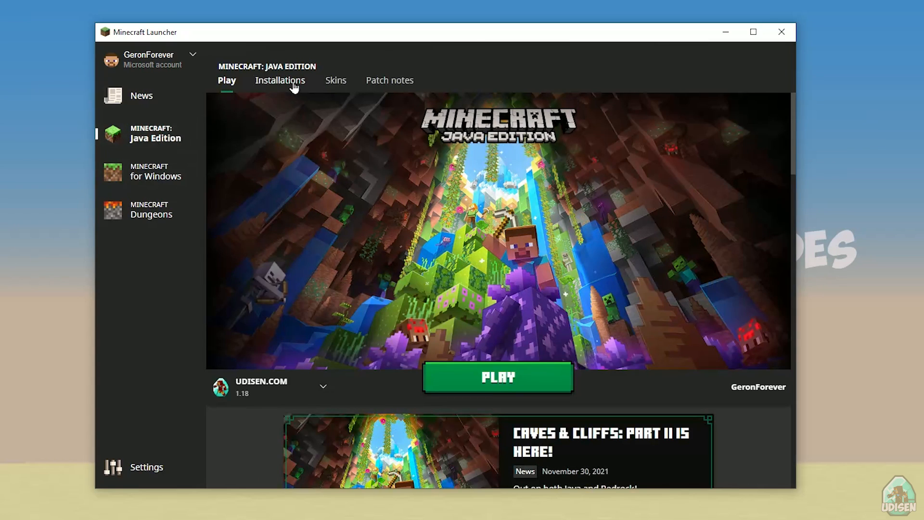
{"action": "left_click", "coordinate": [280, 81]}
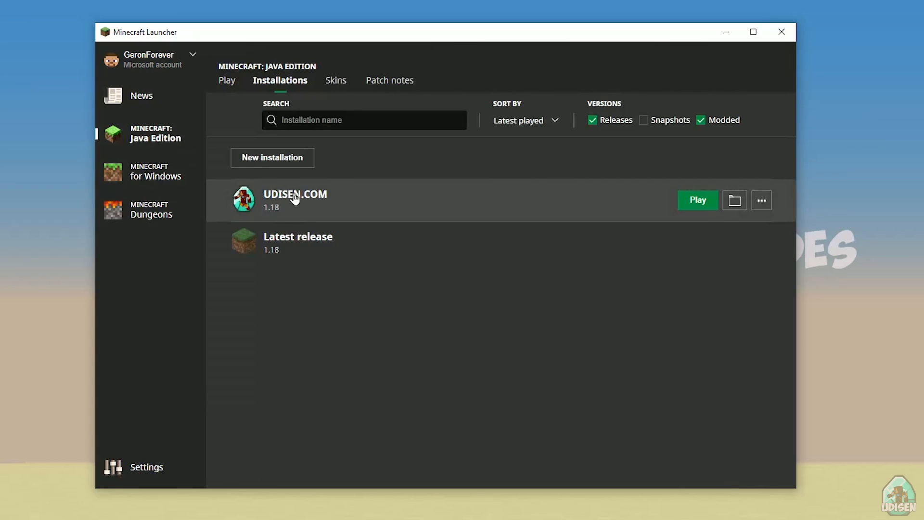
{"action": "left_click", "coordinate": [271, 157]}
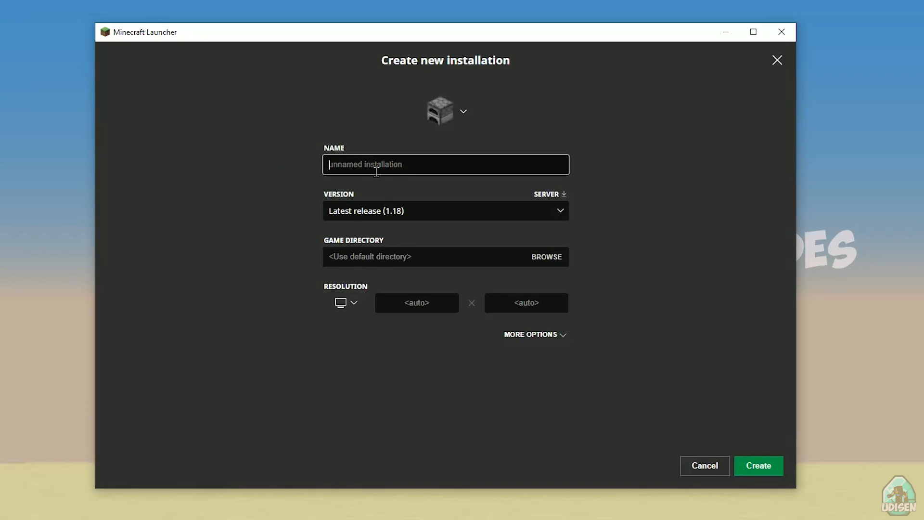
{"action": "type", "text": "jnghnmghngnhgn"}
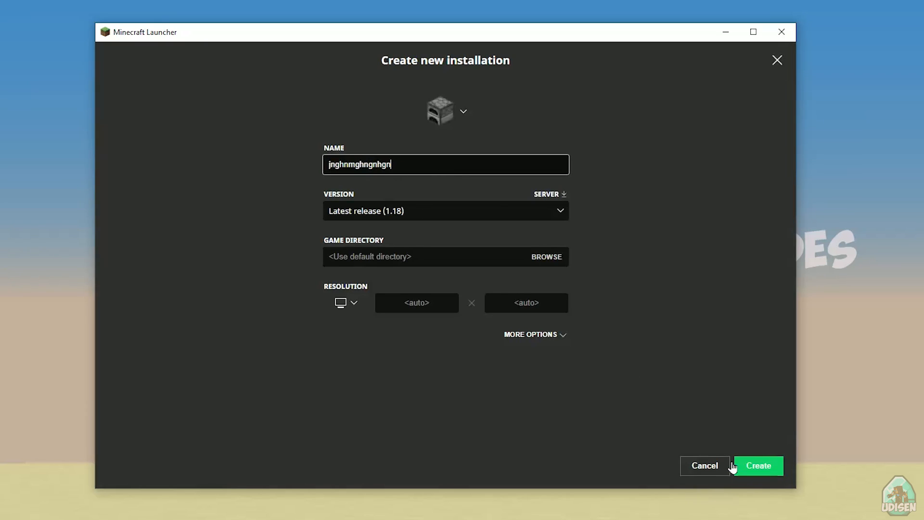
{"action": "left_click", "coordinate": [758, 465]}
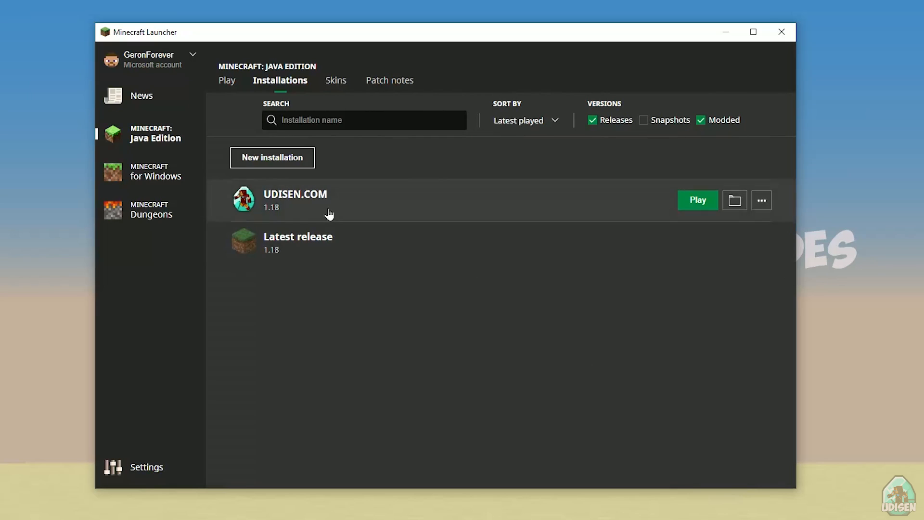
Review the UDISEN.COM installation's version list, keeping release 1.18.
{"action": "left_click", "coordinate": [761, 200]}
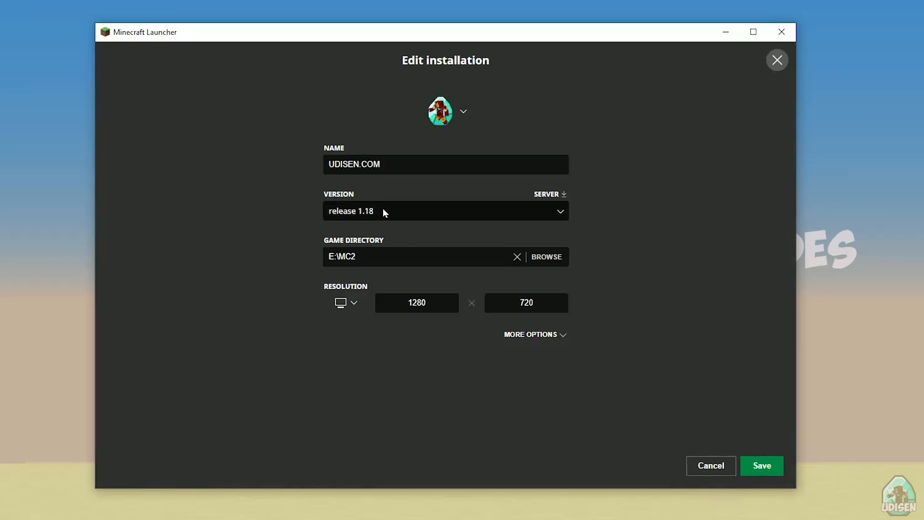
{"action": "left_click", "coordinate": [444, 210]}
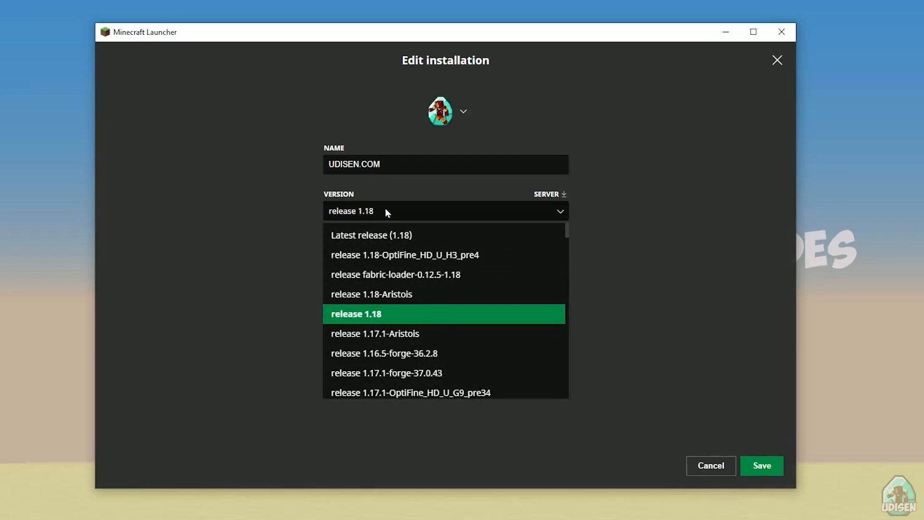
{"action": "left_click", "coordinate": [445, 313]}
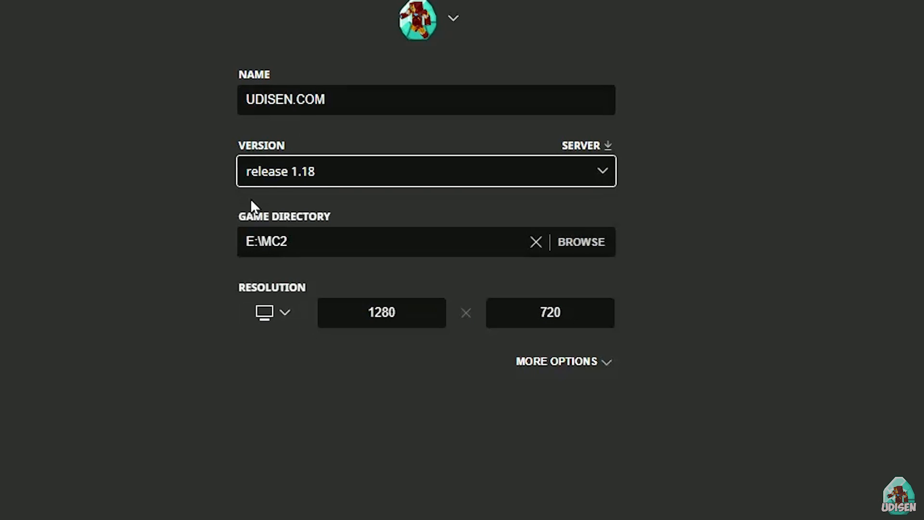
{"action": "mouse_move", "coordinate": [265, 190]}
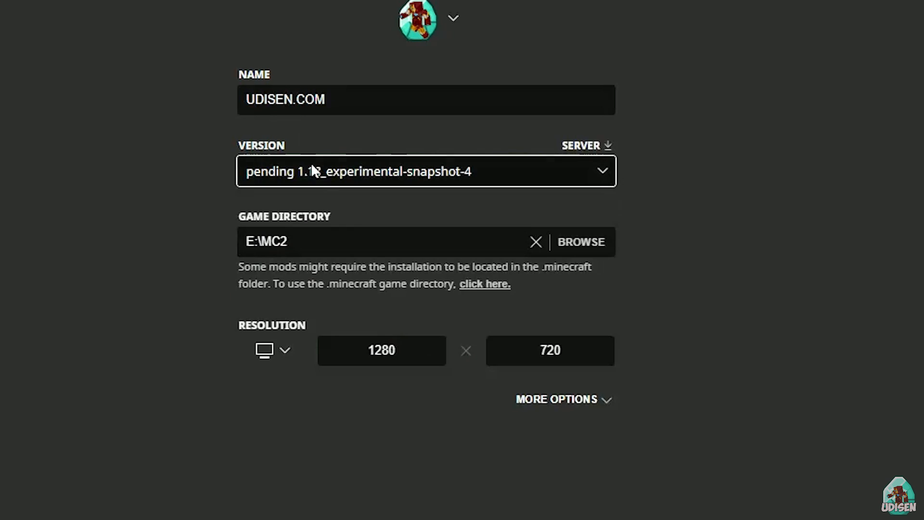
{"action": "left_click", "coordinate": [425, 171]}
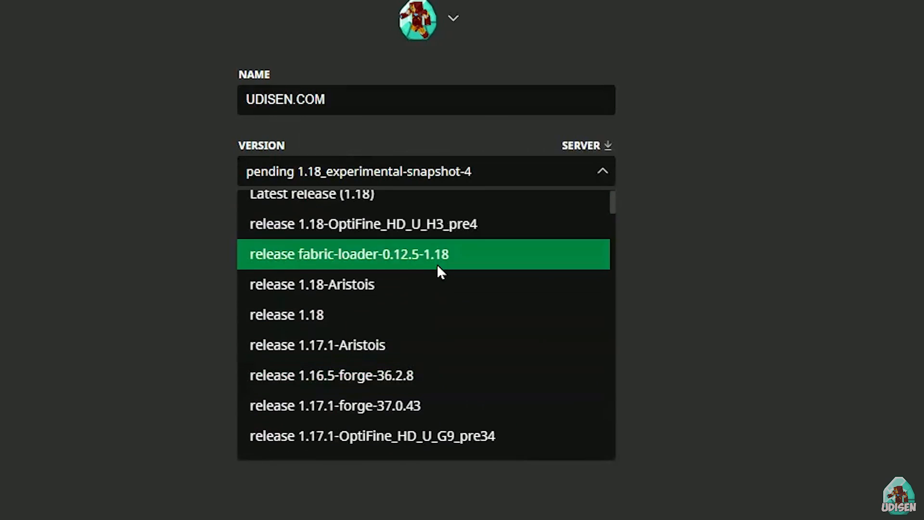
{"action": "left_click", "coordinate": [287, 314]}
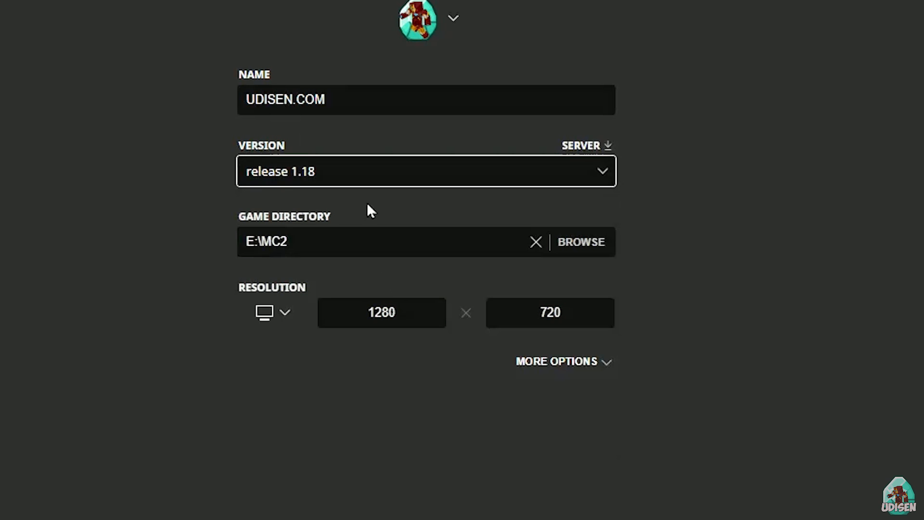
{"action": "mouse_move", "coordinate": [512, 195]}
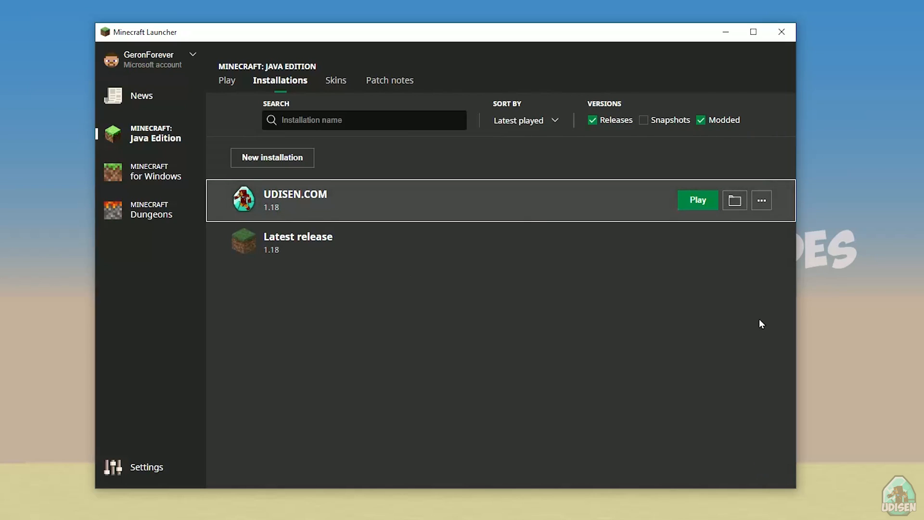
Launch the UDISEN.COM 1.18 game and quit from its title screen.
{"action": "left_click", "coordinate": [697, 200]}
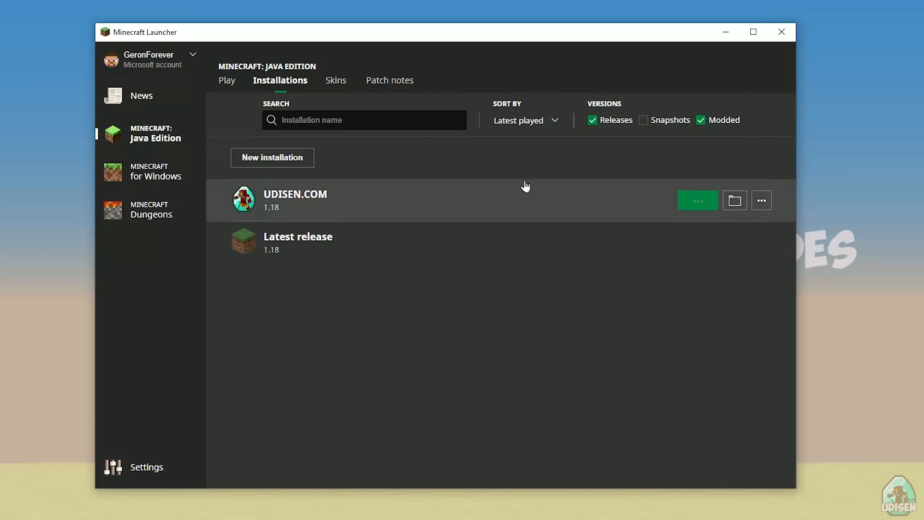
{"action": "left_click", "coordinate": [697, 200]}
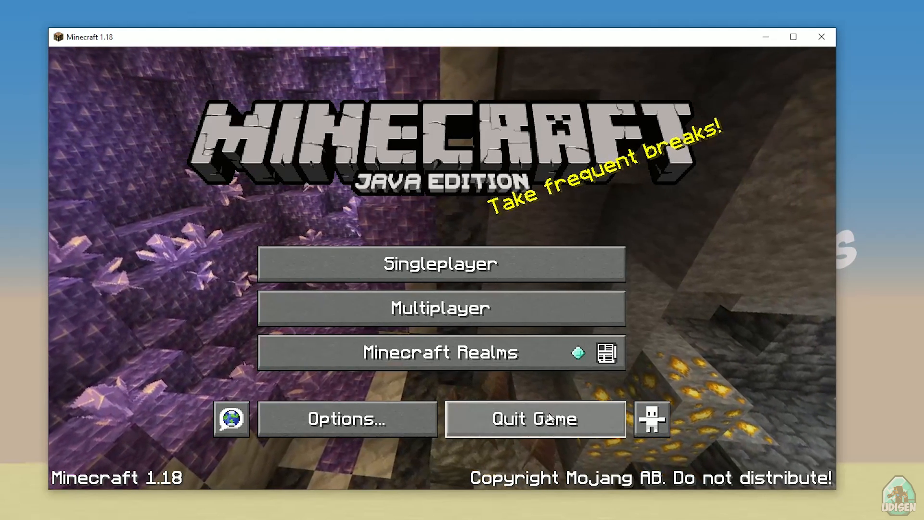
{"action": "left_click", "coordinate": [534, 419]}
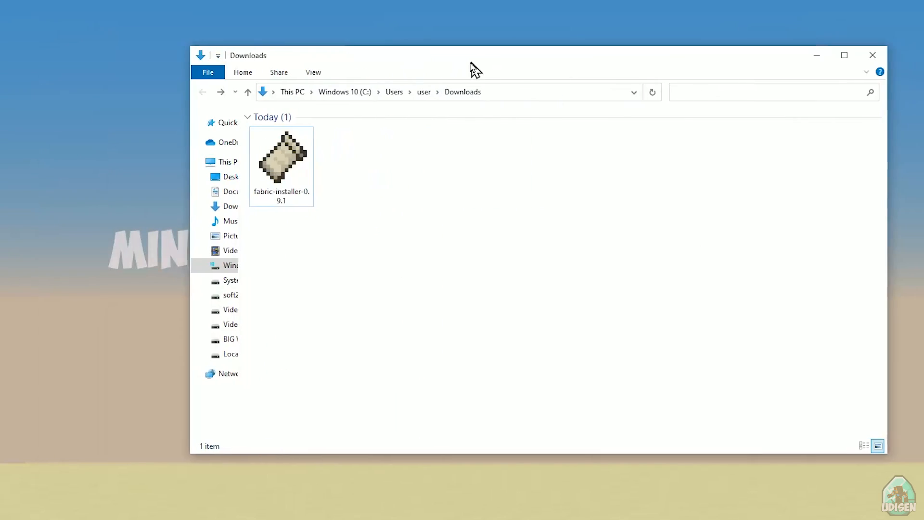
Select fabric-installer-0.9.1 in Downloads and run it.
{"action": "left_click", "coordinate": [281, 156]}
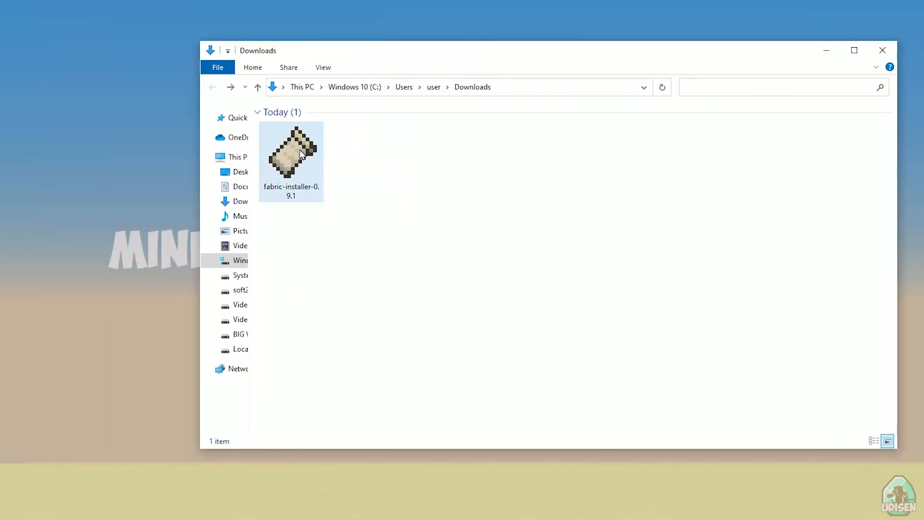
{"action": "left_click", "coordinate": [291, 152]}
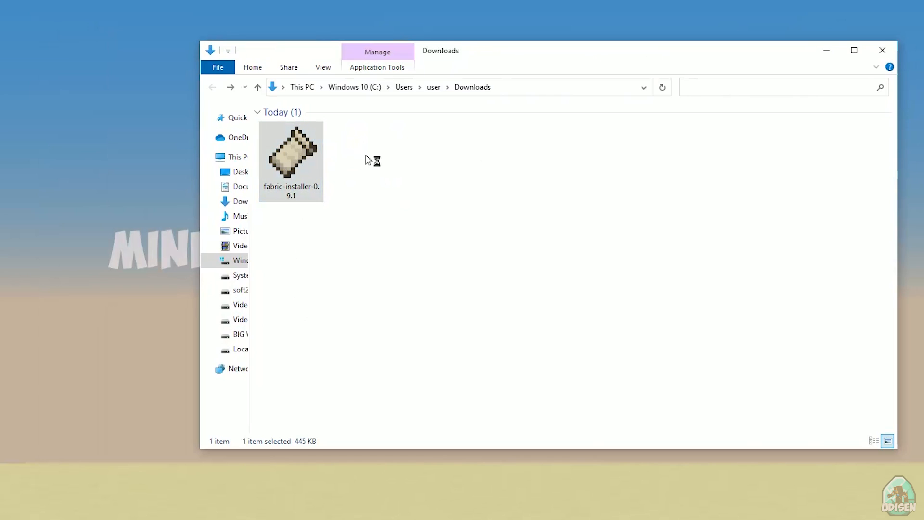
{"action": "double_click", "coordinate": [291, 152]}
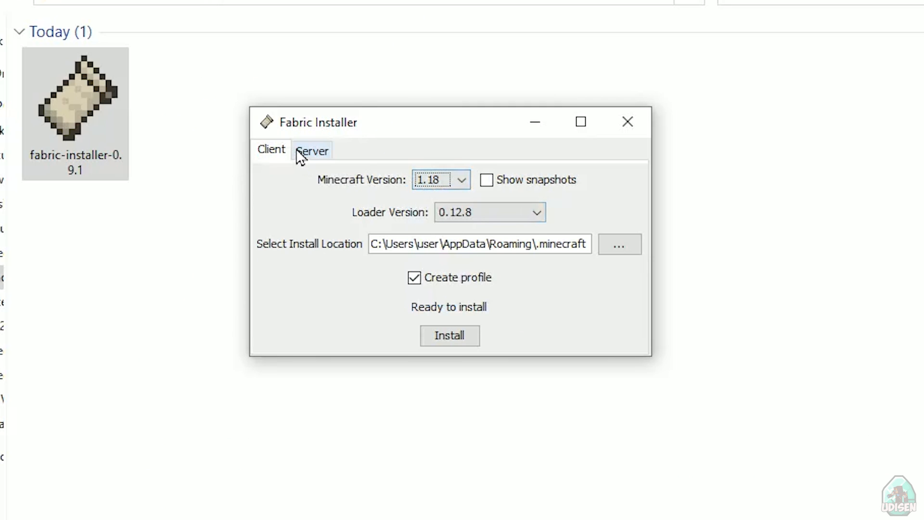
{"action": "mouse_move", "coordinate": [357, 170]}
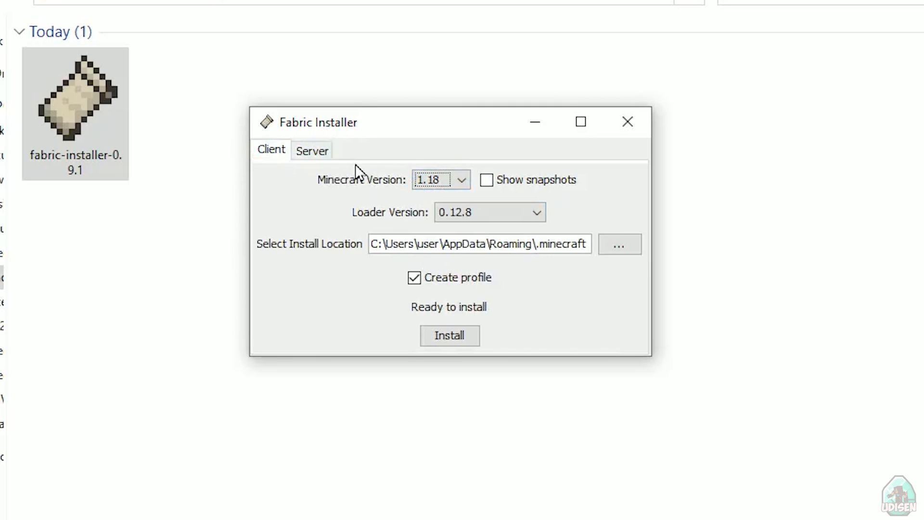
{"action": "mouse_move", "coordinate": [477, 212]}
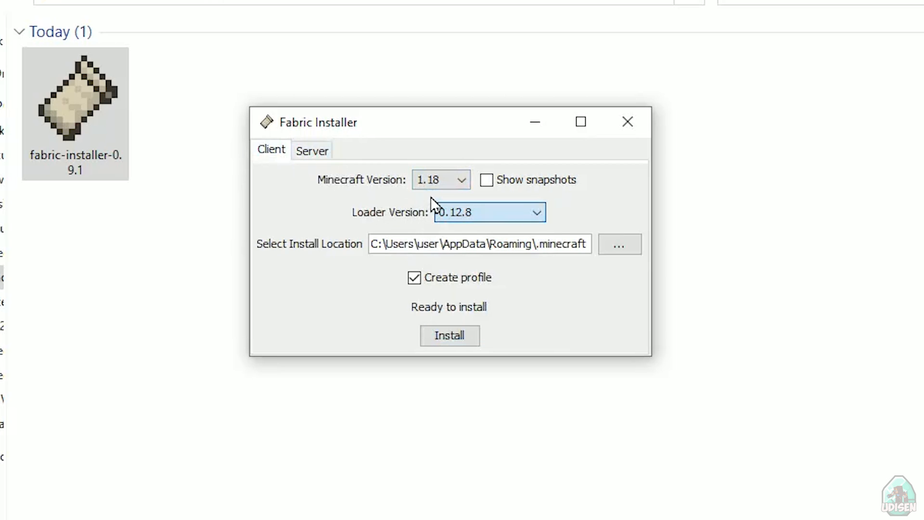
Browse the Minecraft version dropdown, leaving 1.18 with loader 0.12.8 selected.
{"action": "left_click", "coordinate": [440, 179]}
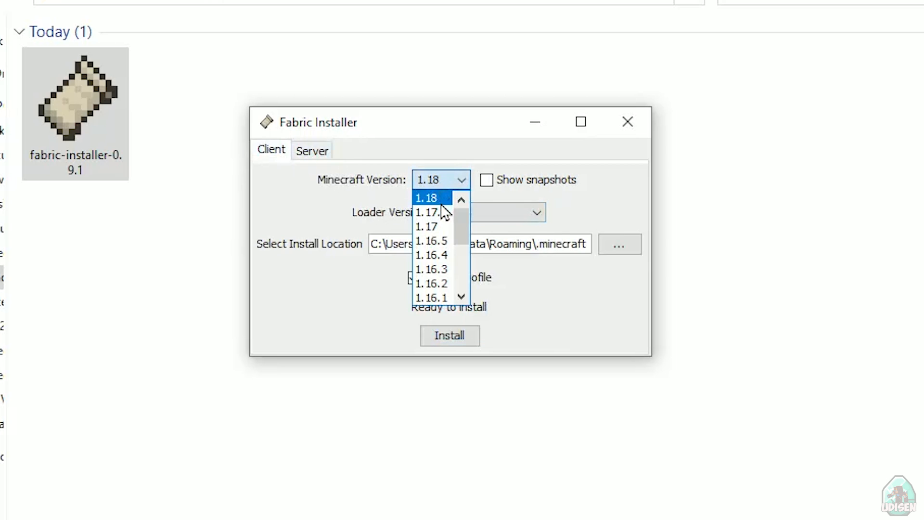
{"action": "left_click", "coordinate": [426, 198]}
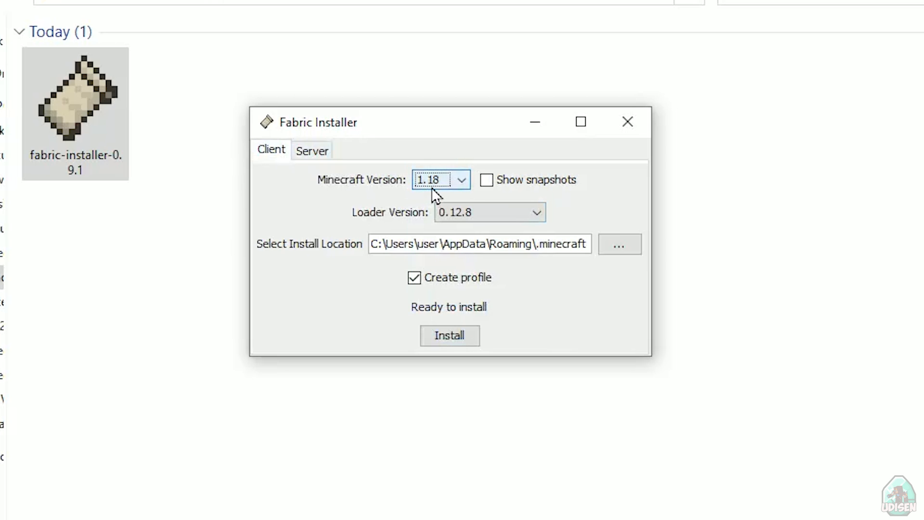
{"action": "left_click", "coordinate": [440, 179]}
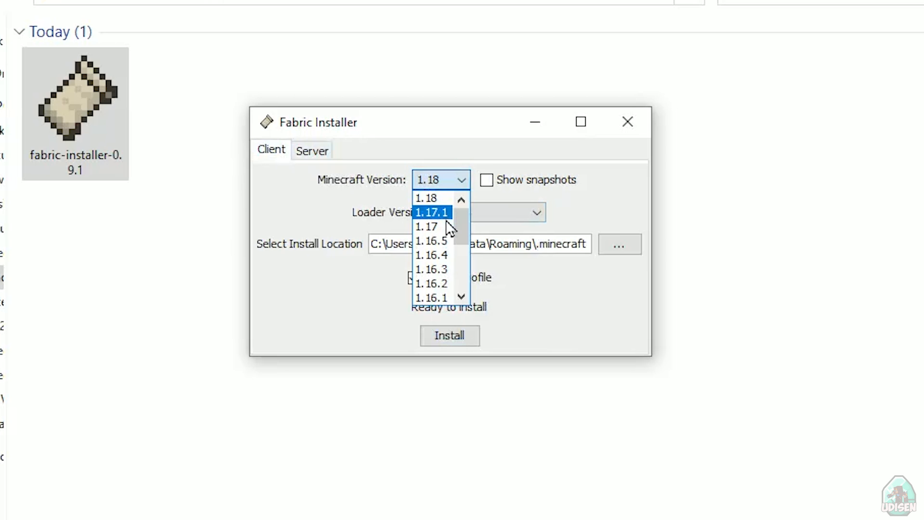
{"action": "mouse_move", "coordinate": [444, 229]}
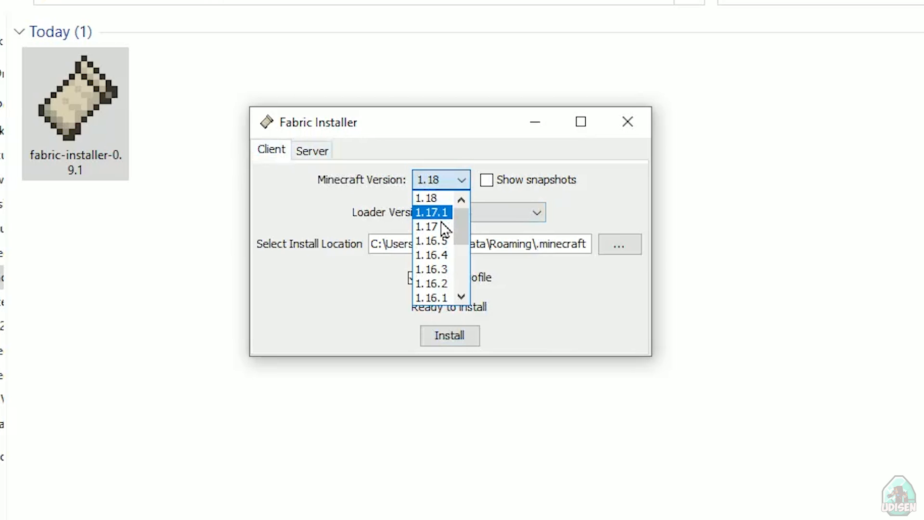
{"action": "scroll", "scroll_direction": "down", "scroll_amount": 3}
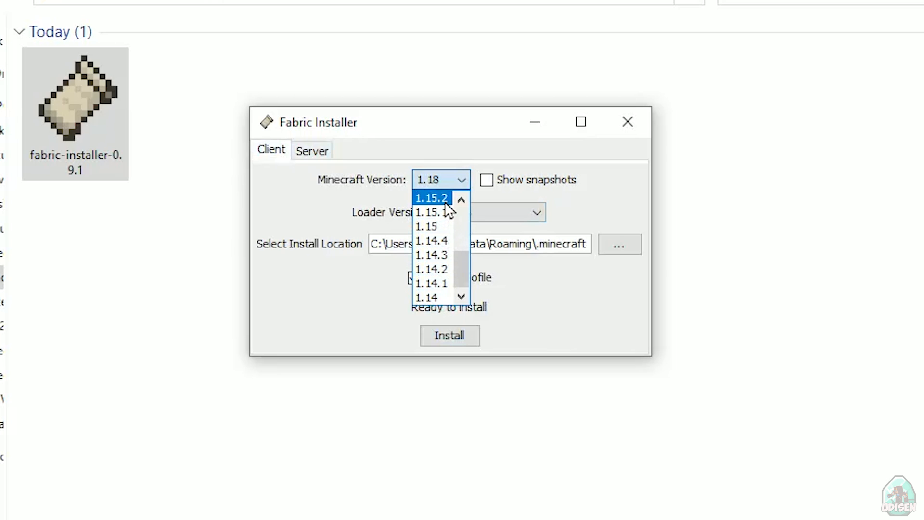
{"action": "left_click", "coordinate": [440, 180]}
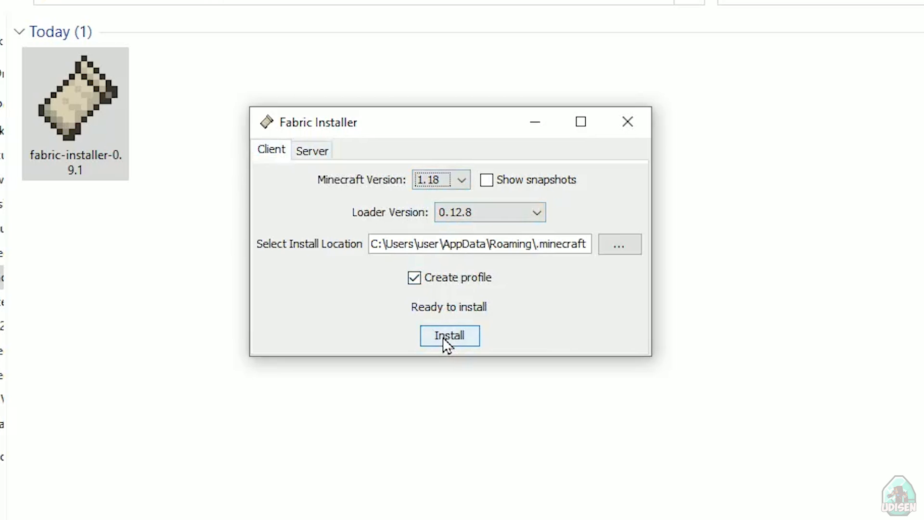
Install Fabric Loader 0.12.8 for 1.18 and confirm the Successfully Installed dialog.
{"action": "left_click", "coordinate": [449, 335]}
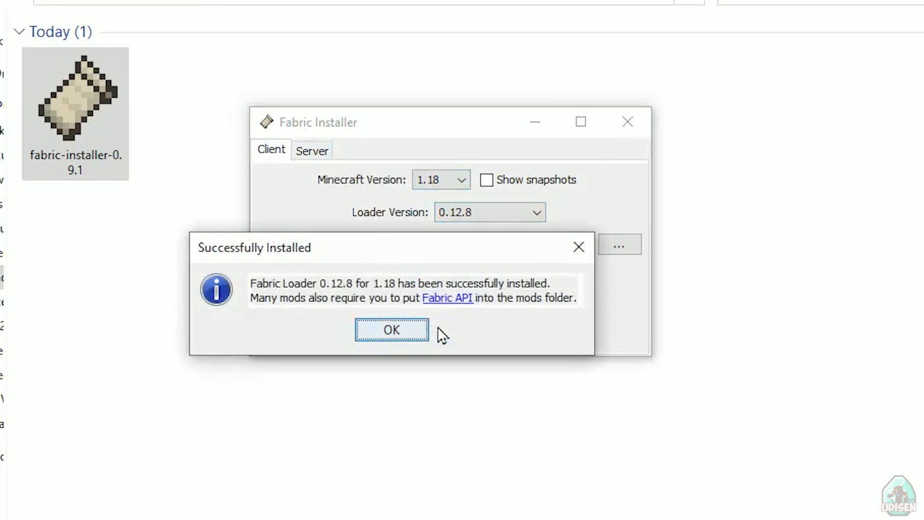
{"action": "mouse_move", "coordinate": [270, 266]}
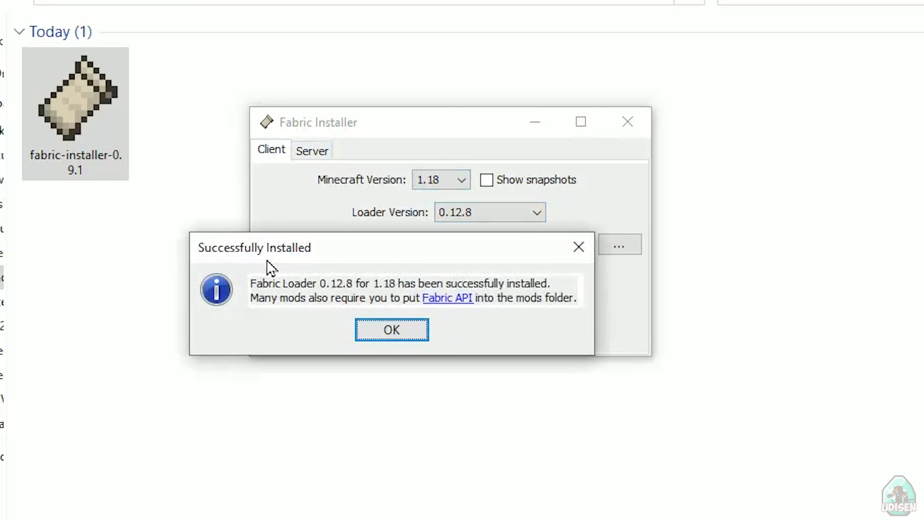
{"action": "mouse_move", "coordinate": [209, 265]}
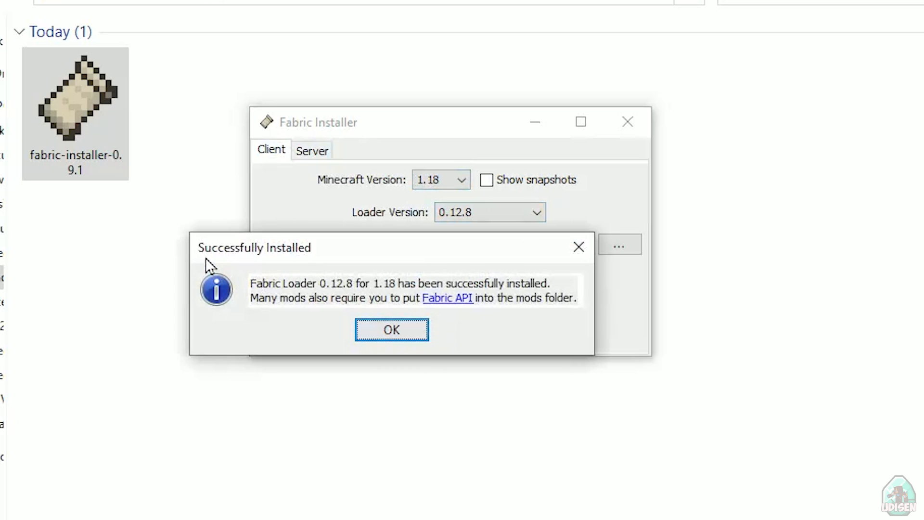
{"action": "mouse_move", "coordinate": [483, 301]}
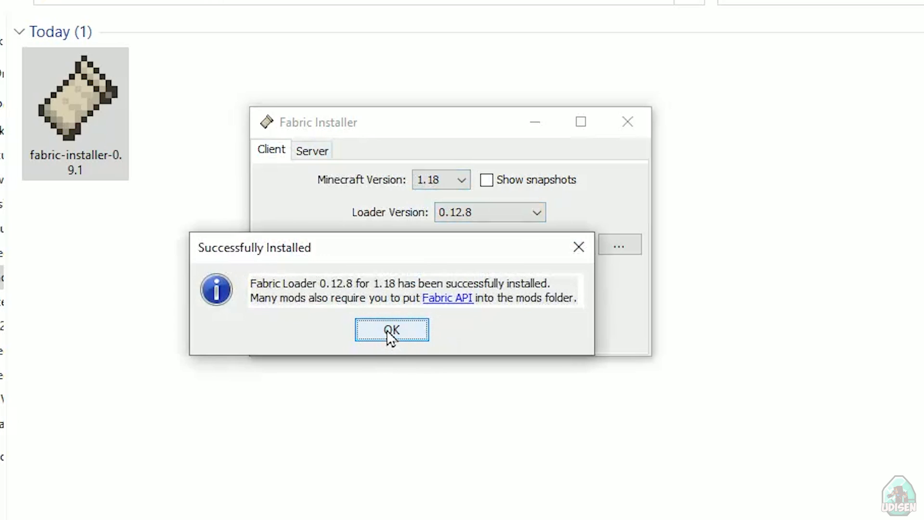
{"action": "left_click", "coordinate": [392, 329]}
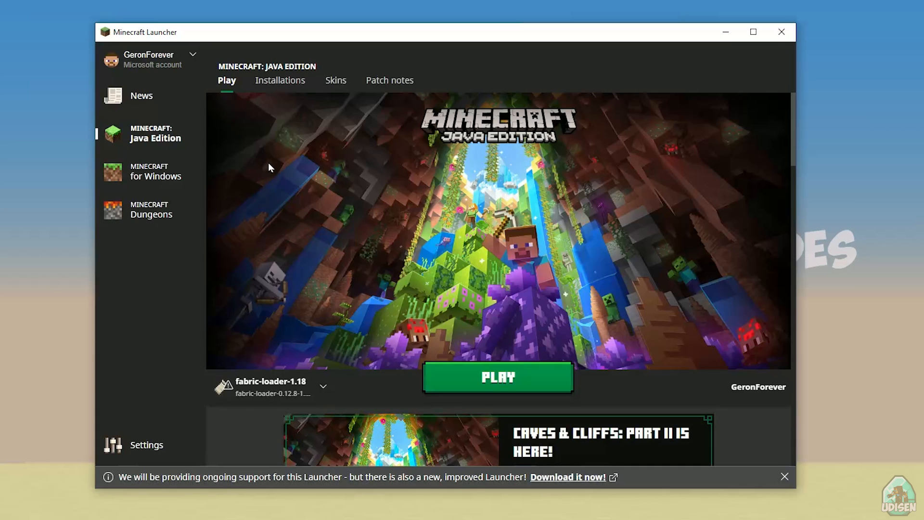
Edit fabric-loader-1.18, enter a 1280 x 720 resolution, and save.
{"action": "left_click", "coordinate": [280, 81]}
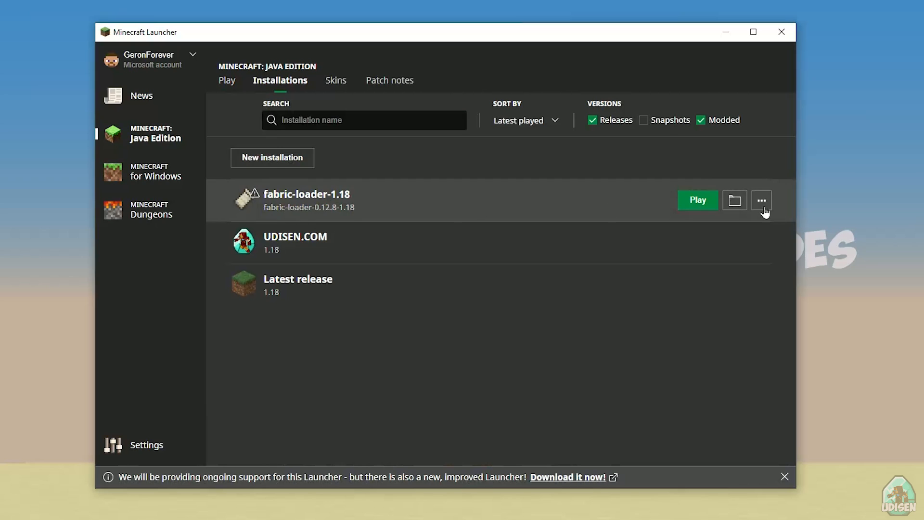
{"action": "left_click", "coordinate": [761, 200]}
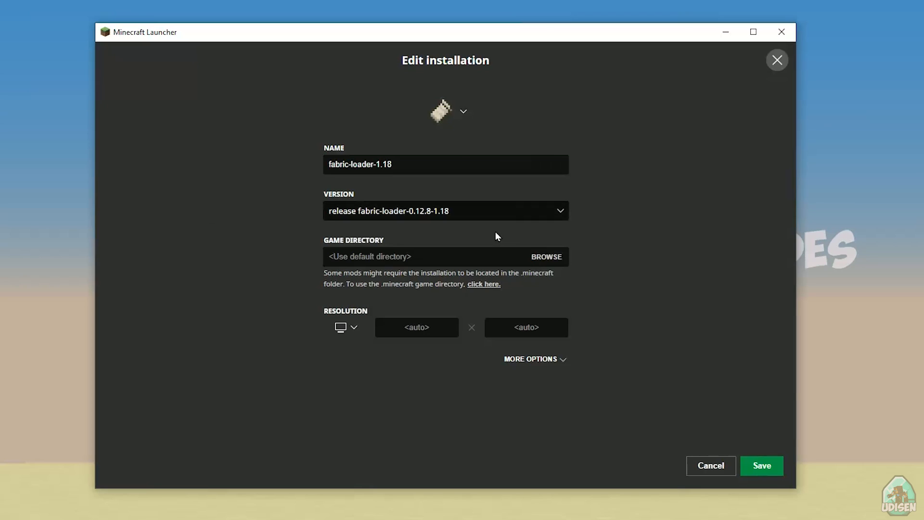
{"action": "type", "text": "1280"}
{"action": "type", "text": "720"}
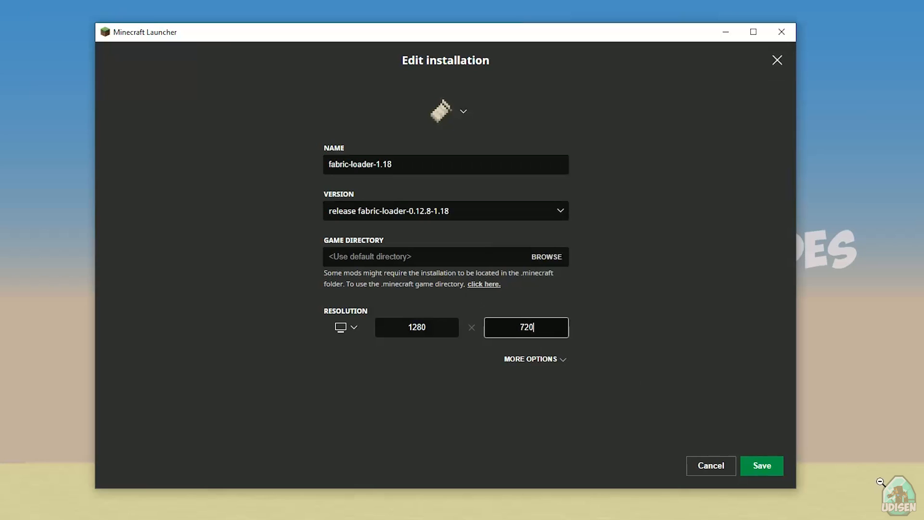
{"action": "left_click", "coordinate": [761, 465]}
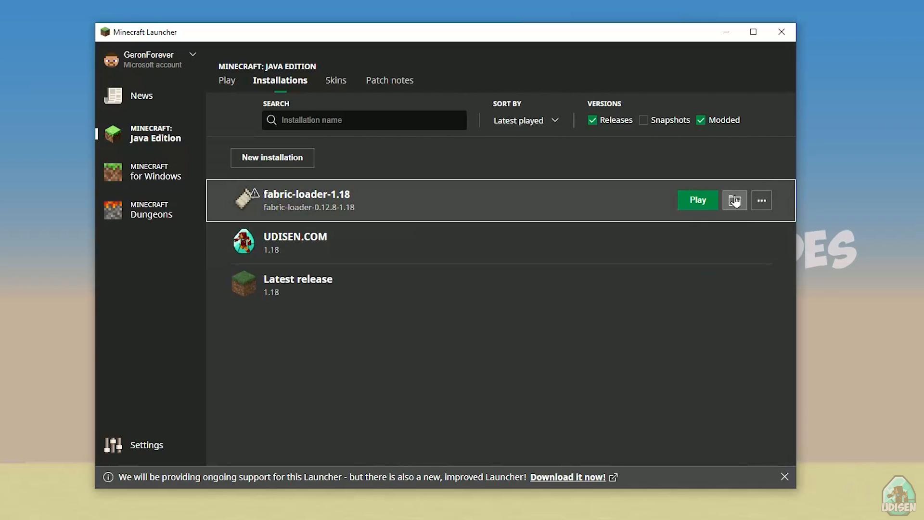
Open fabric-loader-1.18's .minecraft folder and enter the empty mods folder.
{"action": "left_click", "coordinate": [734, 200]}
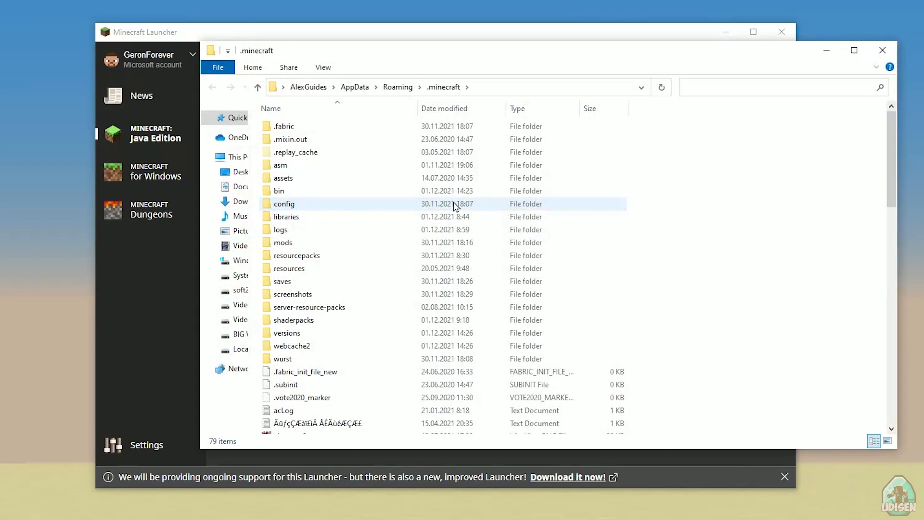
{"action": "left_click", "coordinate": [282, 242]}
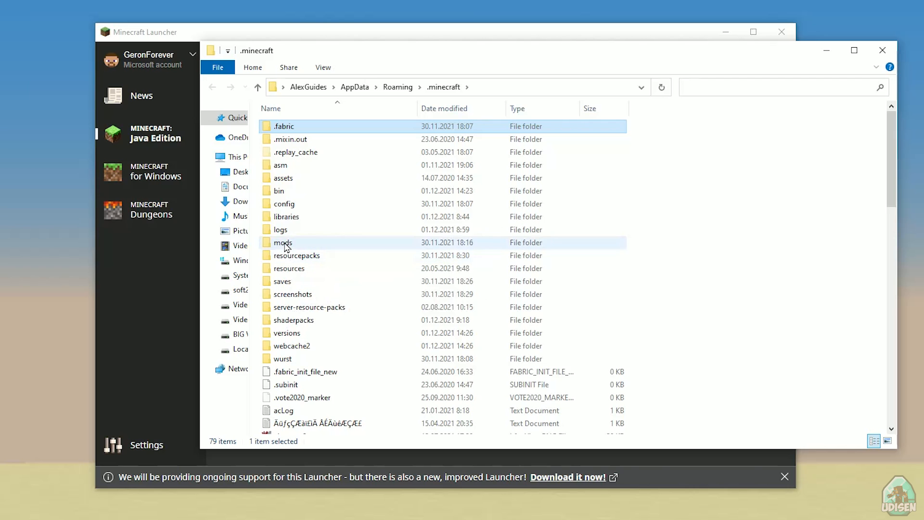
{"action": "double_click", "coordinate": [282, 242]}
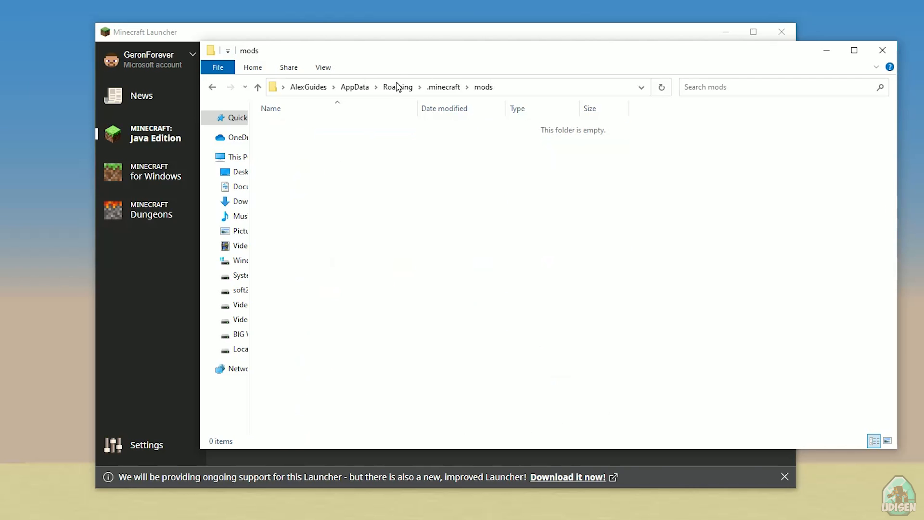
{"action": "left_click_drag", "start_coordinate": [413, 50], "coordinate": [223, 36]}
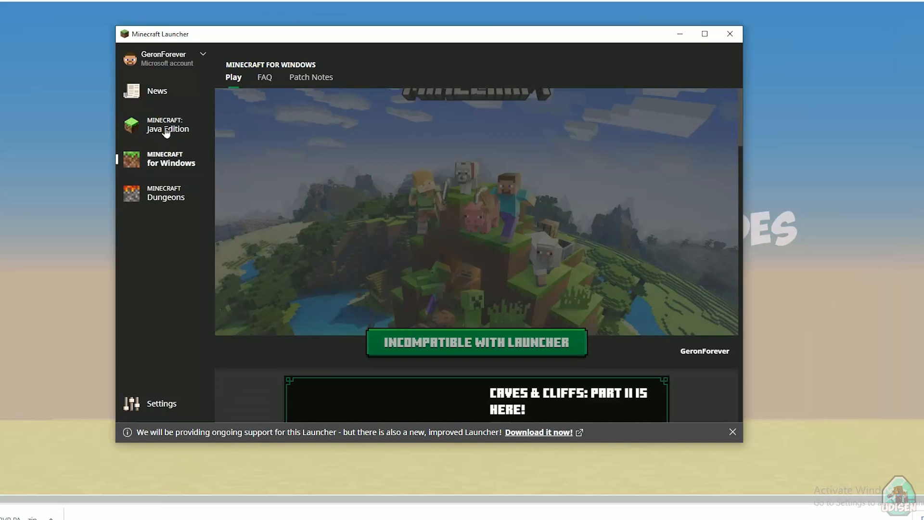
Return to the Java Edition installations list.
{"action": "left_click", "coordinate": [168, 124]}
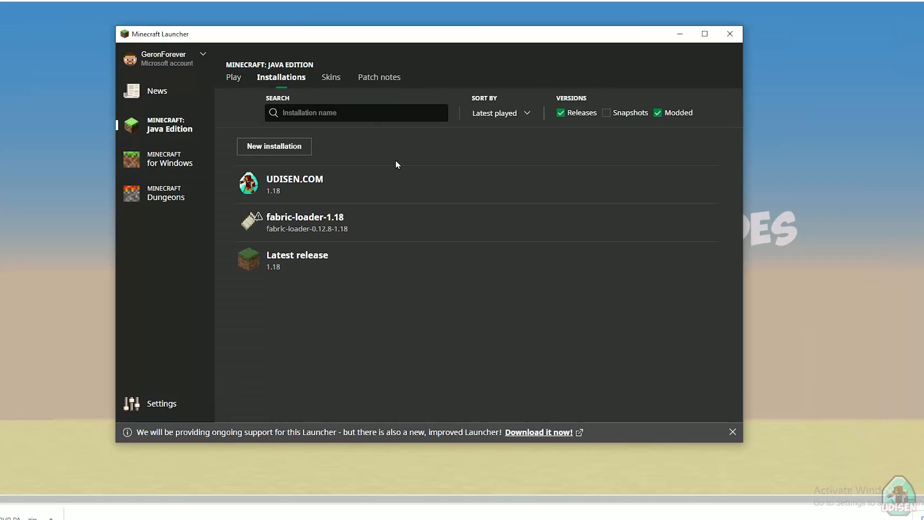
{"action": "mouse_move", "coordinate": [419, 220]}
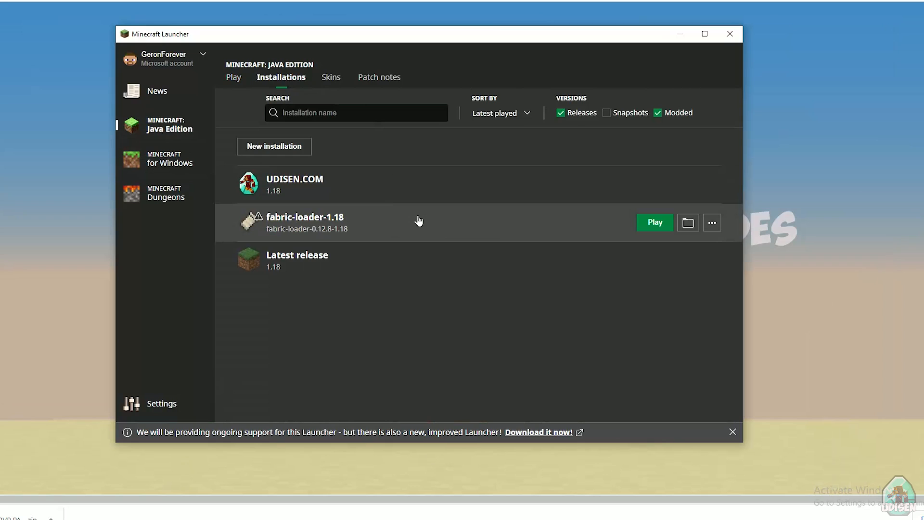
{"action": "mouse_move", "coordinate": [547, 192]}
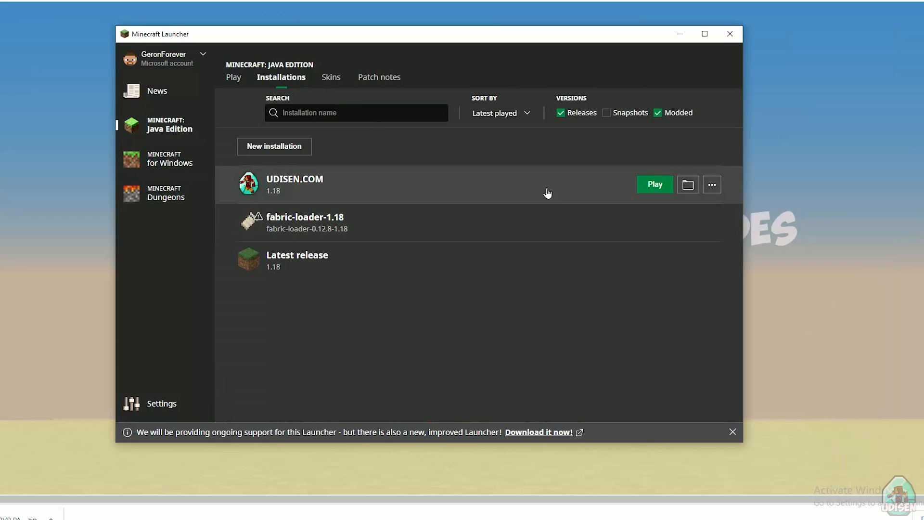
{"action": "mouse_move", "coordinate": [404, 234]}
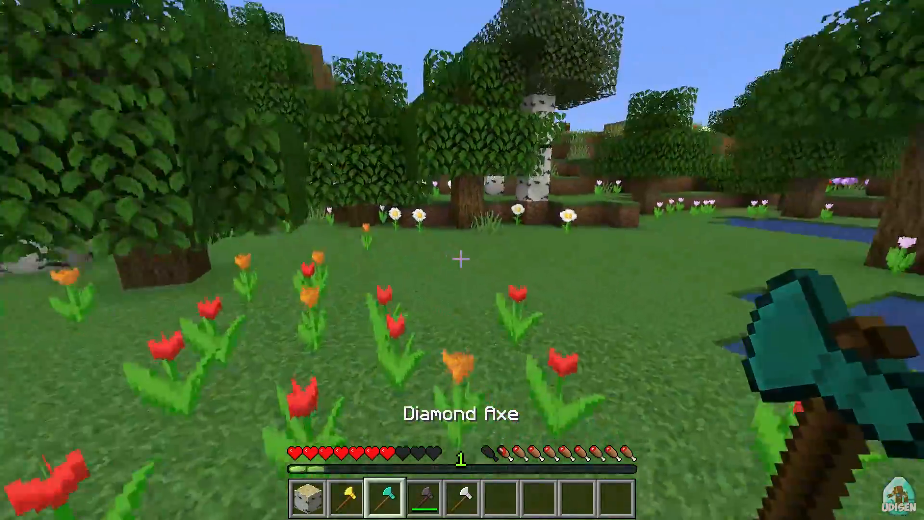
{"action": "mouse_move", "coordinate": [462, 260]}
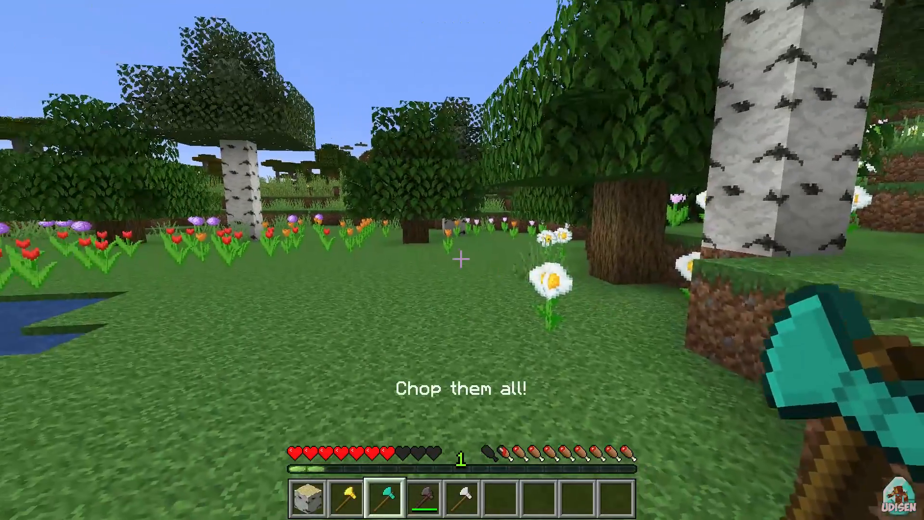
{"action": "mouse_move", "coordinate": [462, 260]}
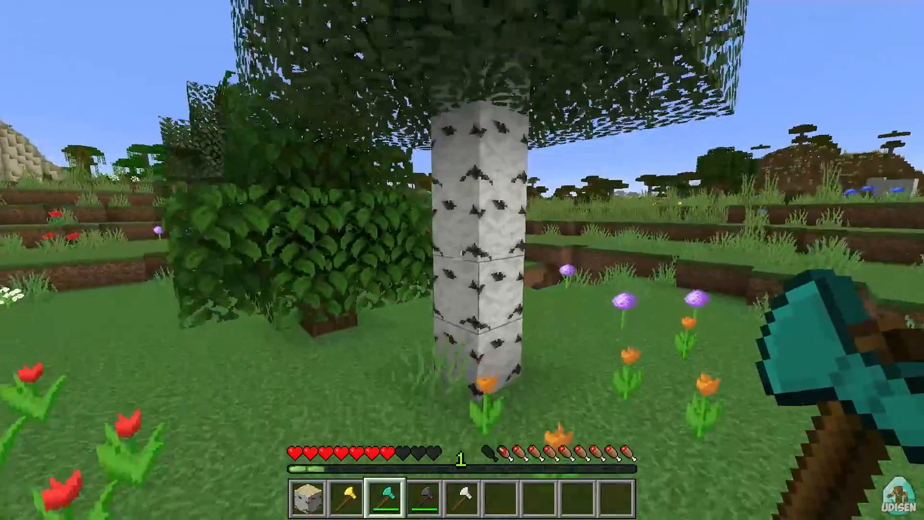
Switch to the netherite axe with key 4.
{"action": "key", "text": "4"}
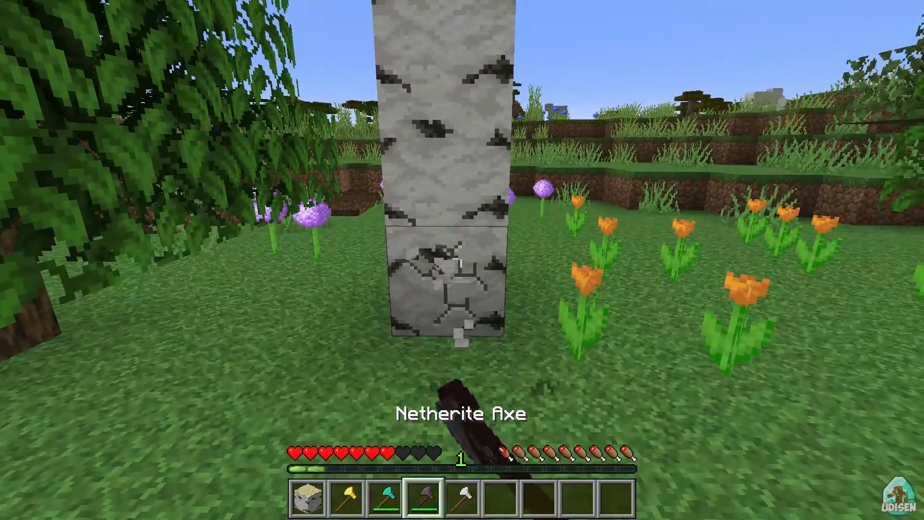
{"action": "mouse_move", "coordinate": [462, 260]}
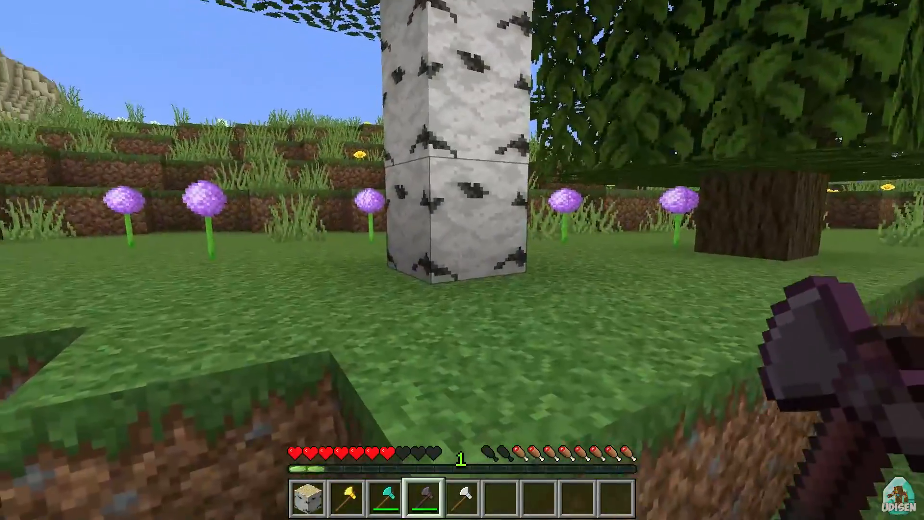
{"action": "mouse_move", "coordinate": [462, 260]}
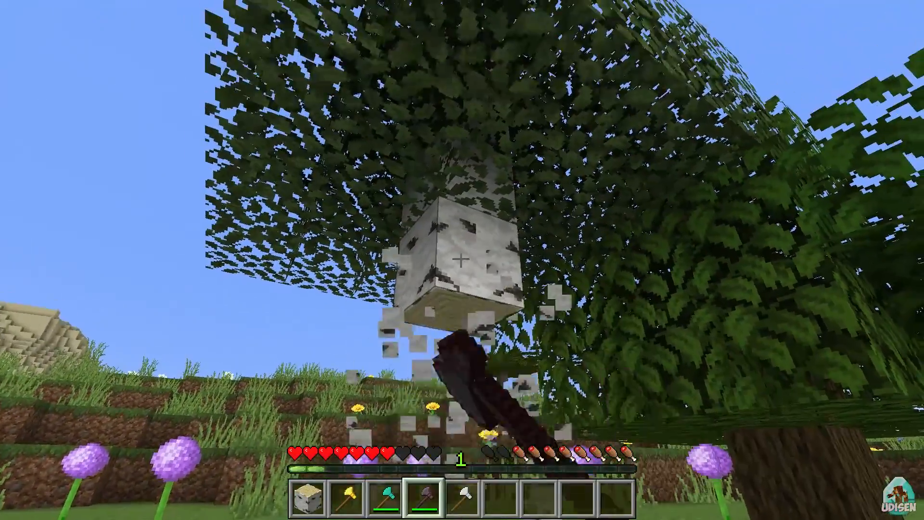
{"action": "mouse_move", "coordinate": [462, 260]}
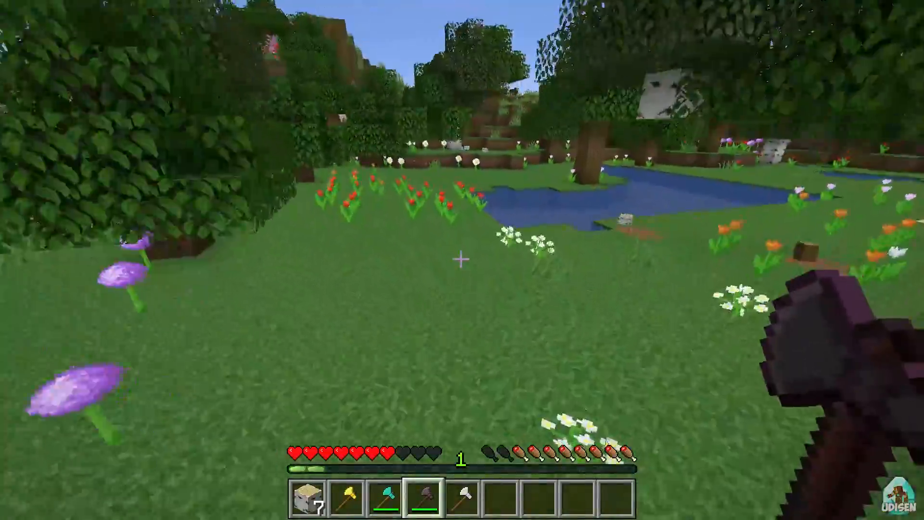
{"action": "mouse_move", "coordinate": [462, 260]}
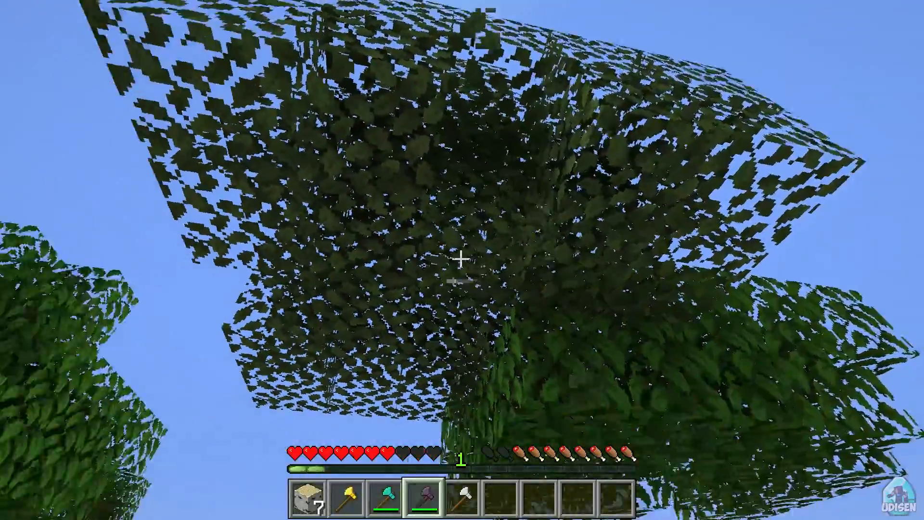
{"action": "mouse_move", "coordinate": [462, 259]}
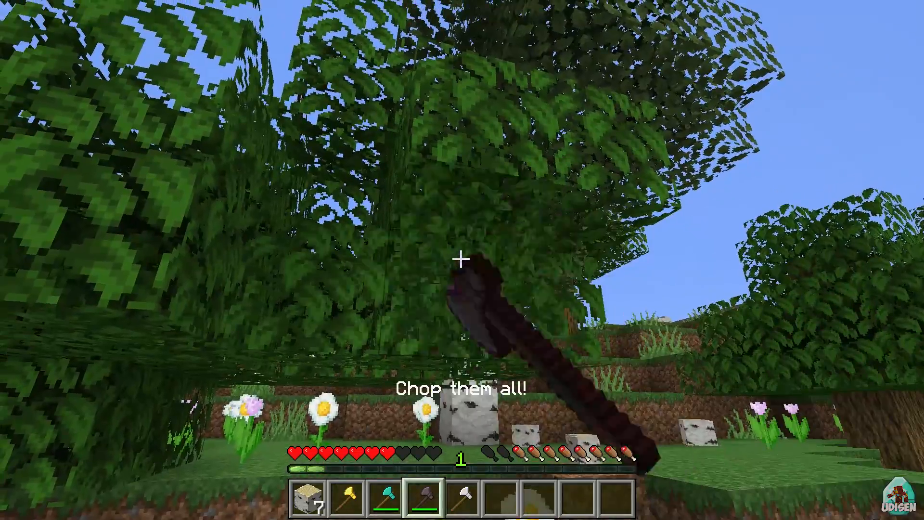
{"action": "mouse_move", "coordinate": [462, 260]}
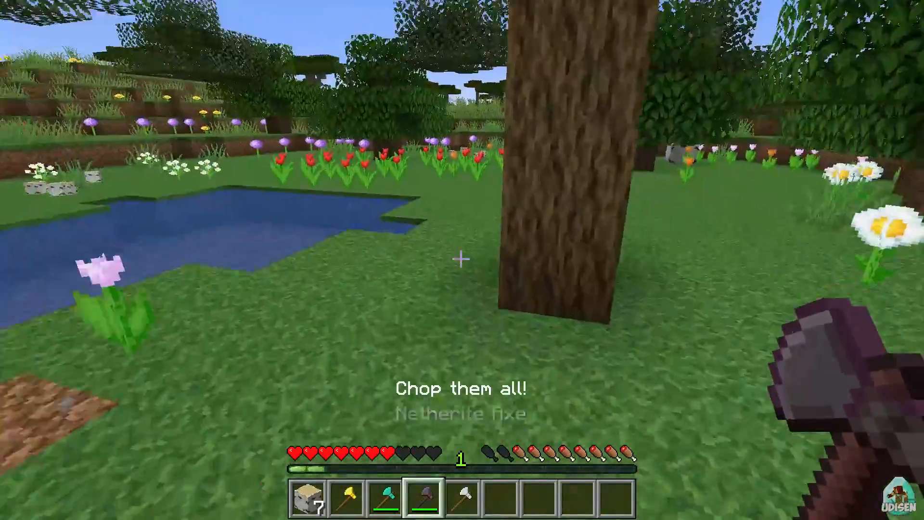
Chop the oak tree's trunk with the axe.
{"action": "left_click", "coordinate": [462, 259]}
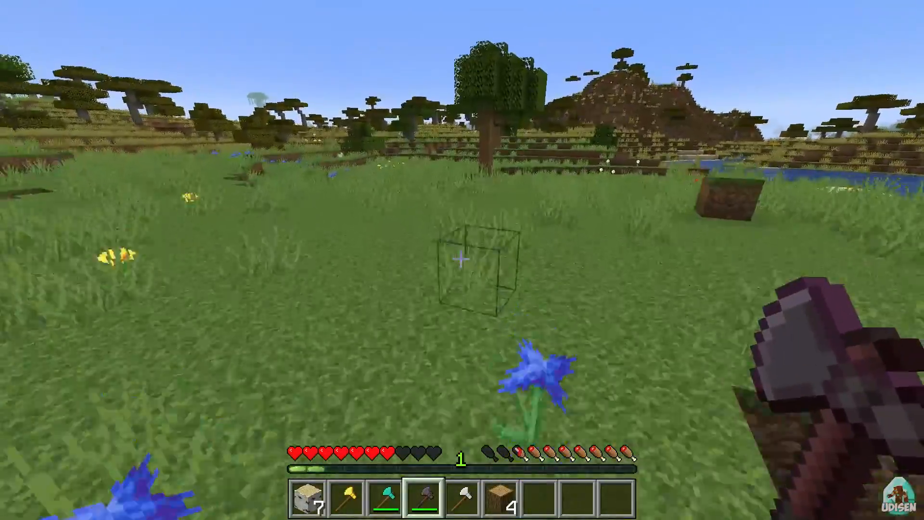
{"action": "mouse_move", "coordinate": [462, 260]}
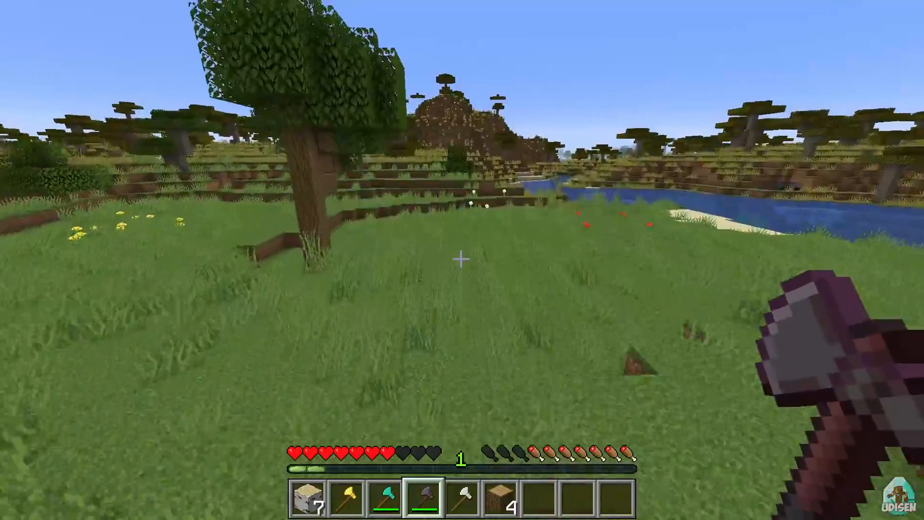
{"action": "mouse_move", "coordinate": [462, 260]}
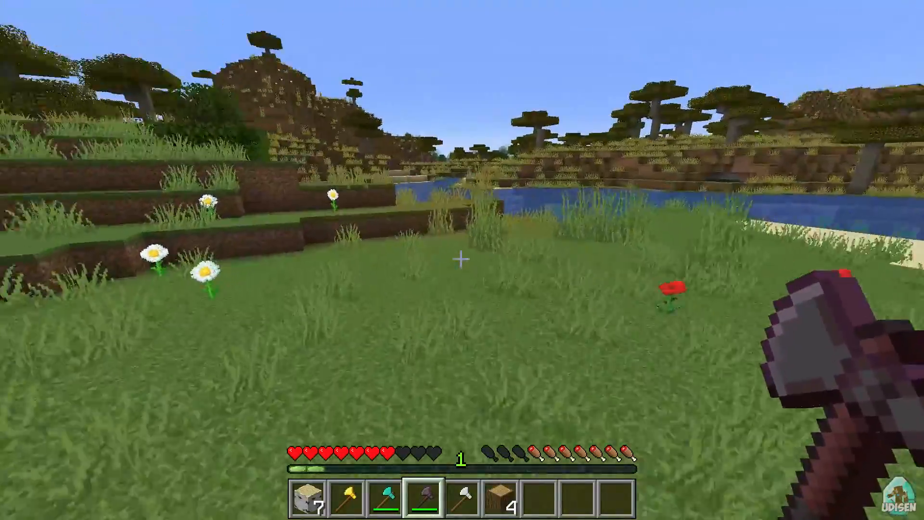
{"action": "mouse_move", "coordinate": [462, 260]}
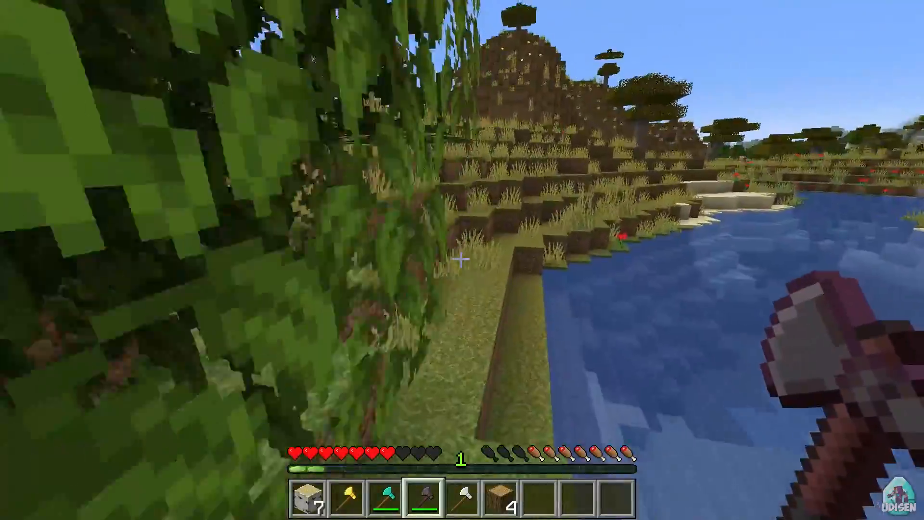
{"action": "mouse_move", "coordinate": [462, 254]}
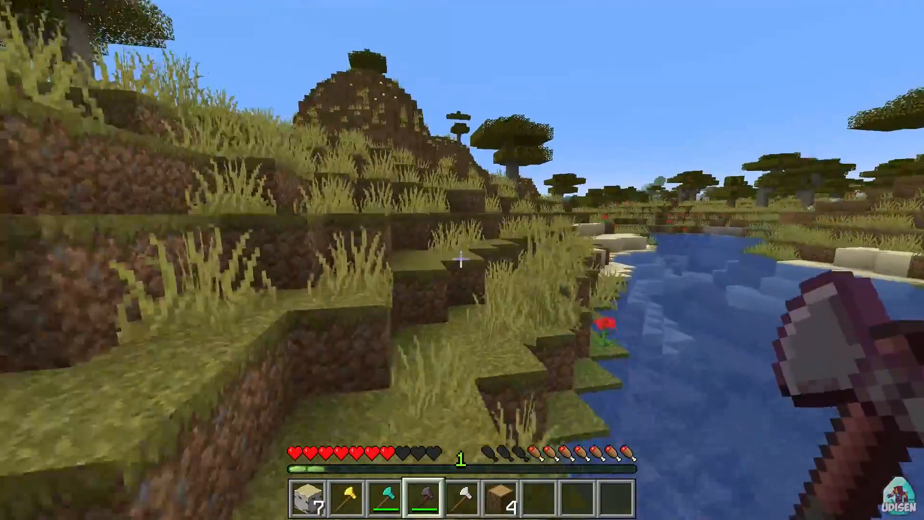
{"action": "mouse_move", "coordinate": [462, 260]}
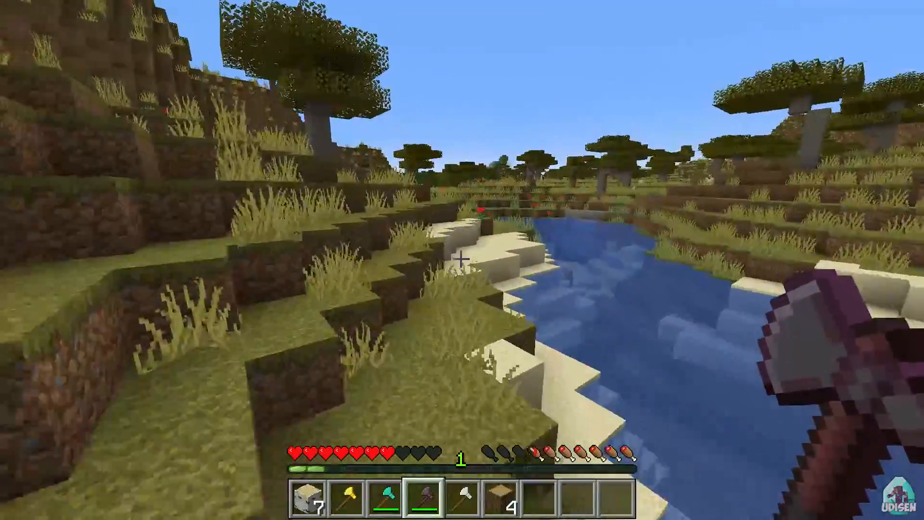
{"action": "mouse_move", "coordinate": [462, 260]}
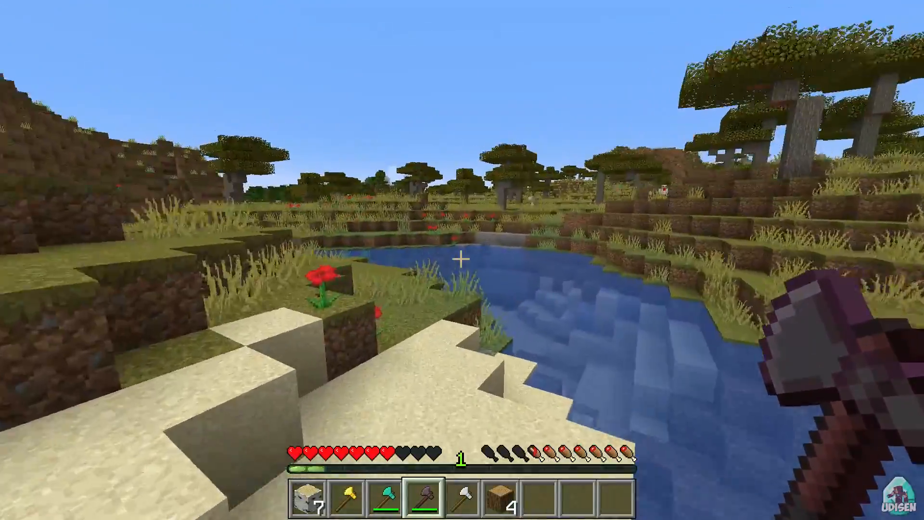
{"action": "mouse_move", "coordinate": [462, 259]}
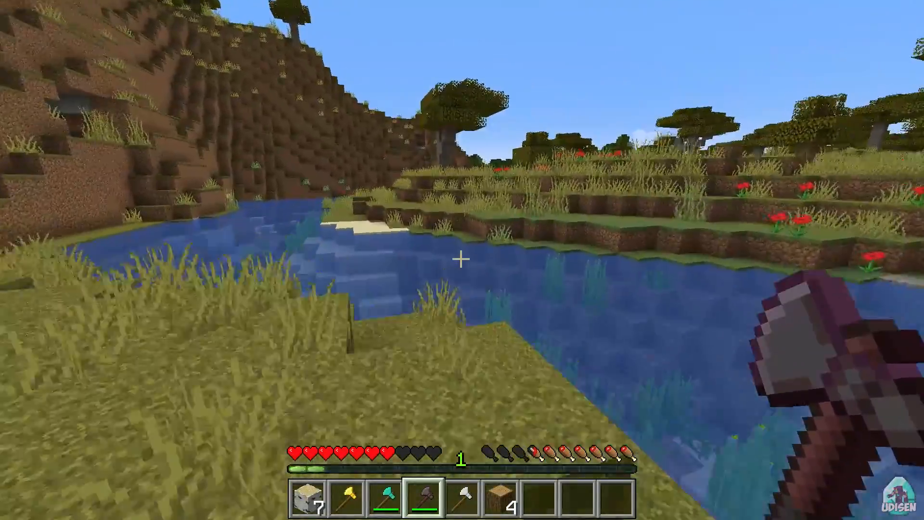
{"action": "mouse_move", "coordinate": [462, 259]}
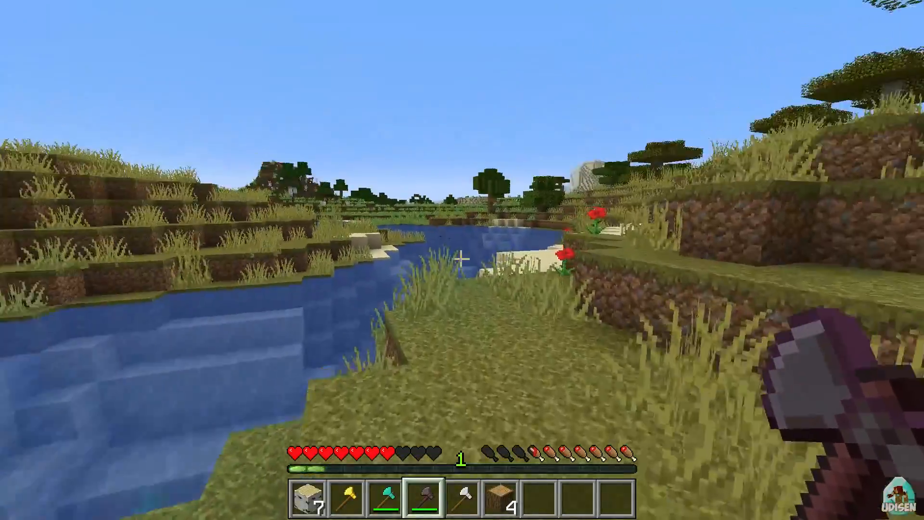
{"action": "mouse_move", "coordinate": [462, 260]}
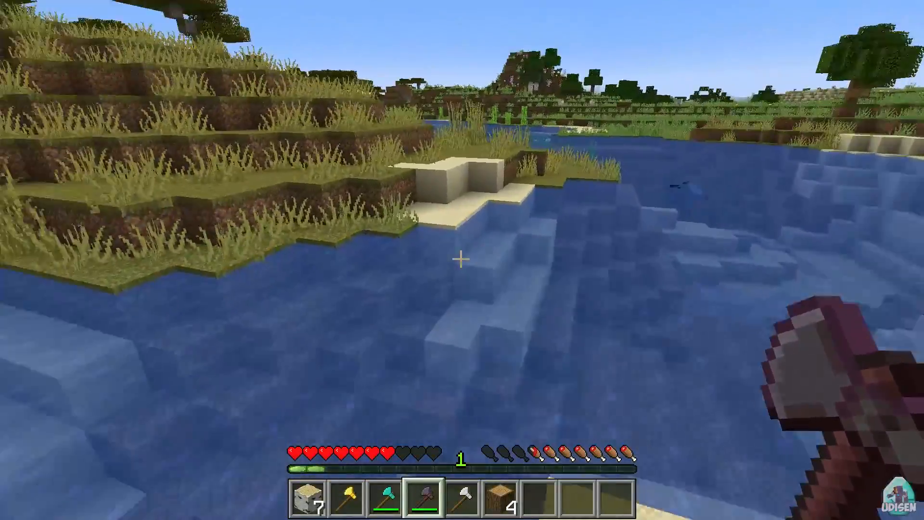